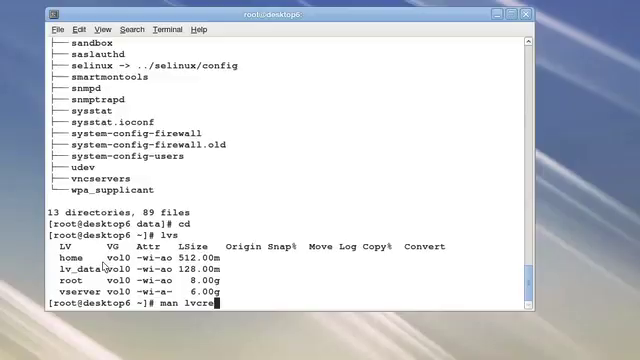
Replace 'man lvcre' at the prompt with 'lvcreate --help', without running it
{"action": "type", "text": "lvcreate --help"}
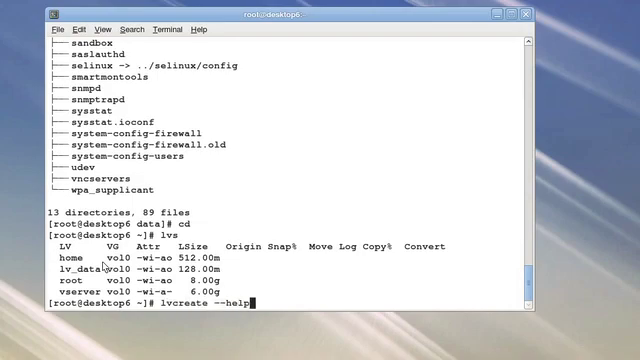
Run lvcreate --help, scroll to the snapshot usage block, and select '-s|--snapshot'
{"action": "key", "text": "Return"}
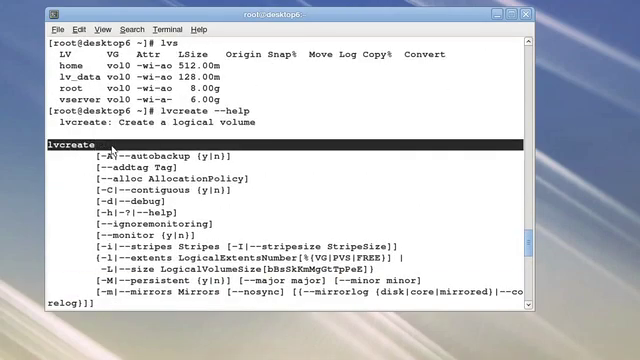
{"action": "scroll", "scroll_direction": "down", "scroll_amount": 3}
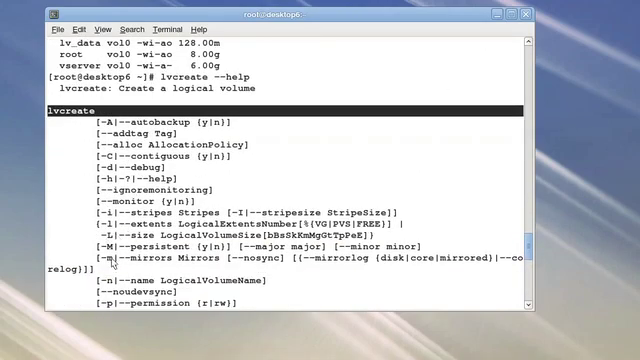
{"action": "scroll", "scroll_direction": "down", "scroll_amount": 3}
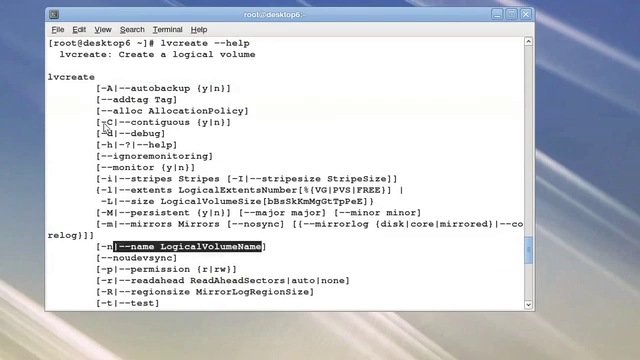
{"action": "scroll", "scroll_direction": "down", "scroll_amount": 3}
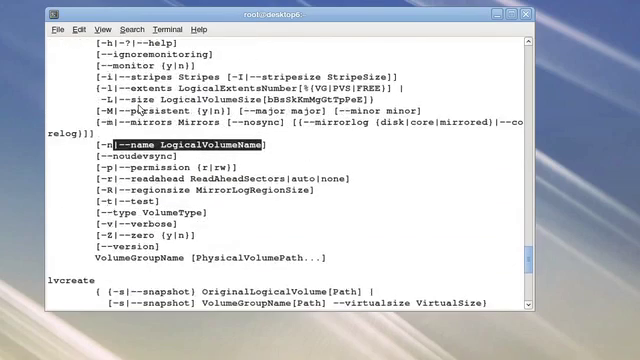
{"action": "scroll", "scroll_direction": "down", "scroll_amount": 3}
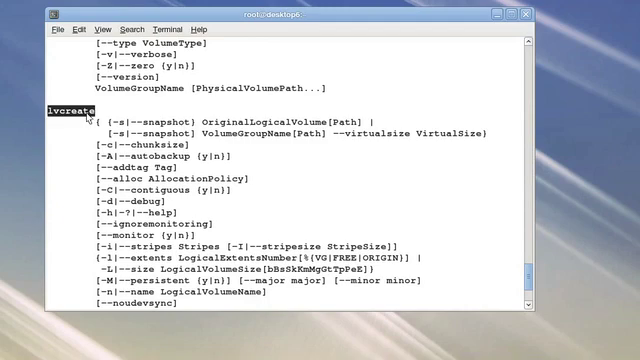
{"action": "double_click", "coordinate": [128, 128]}
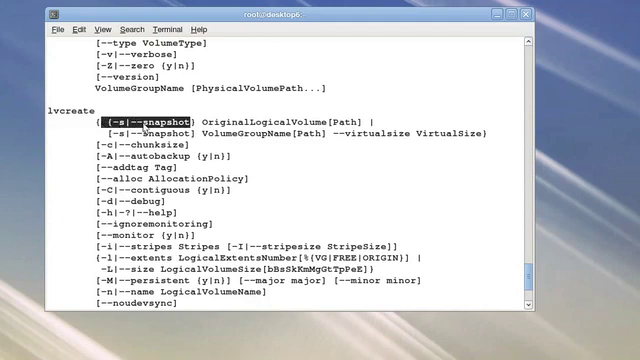